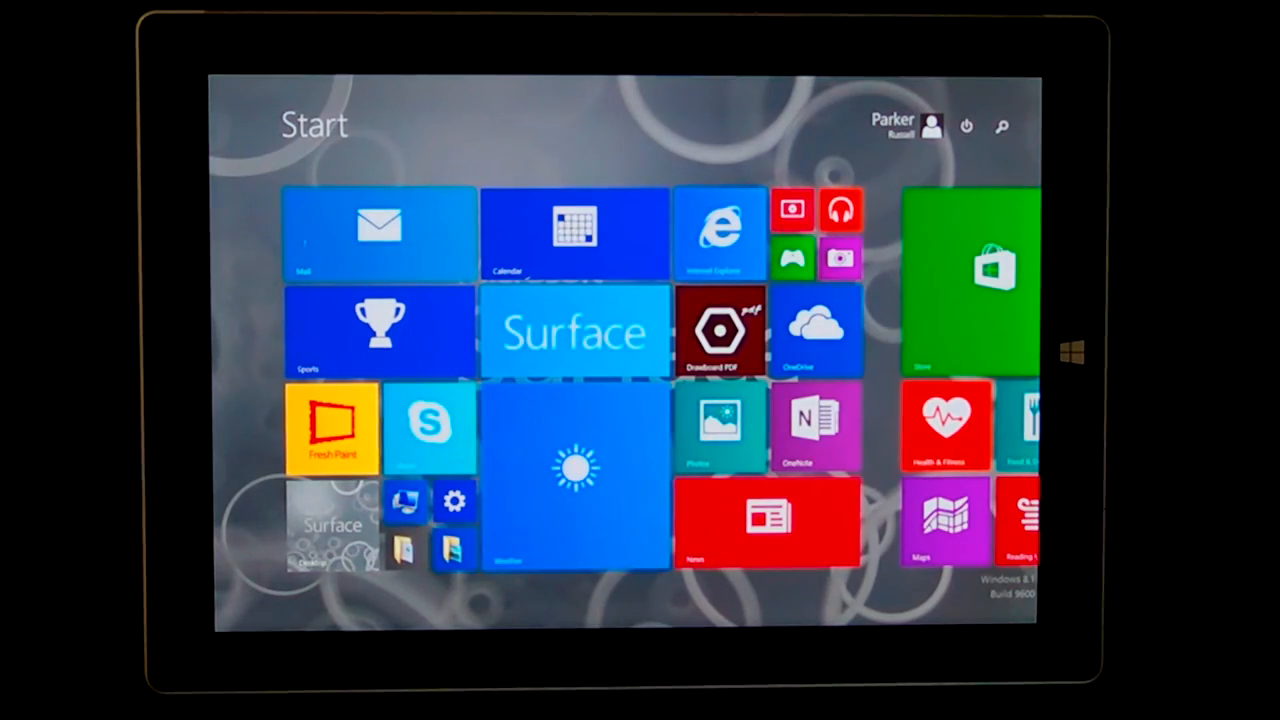
{"action": "scroll", "scroll_direction": "right", "scroll_amount": 3}
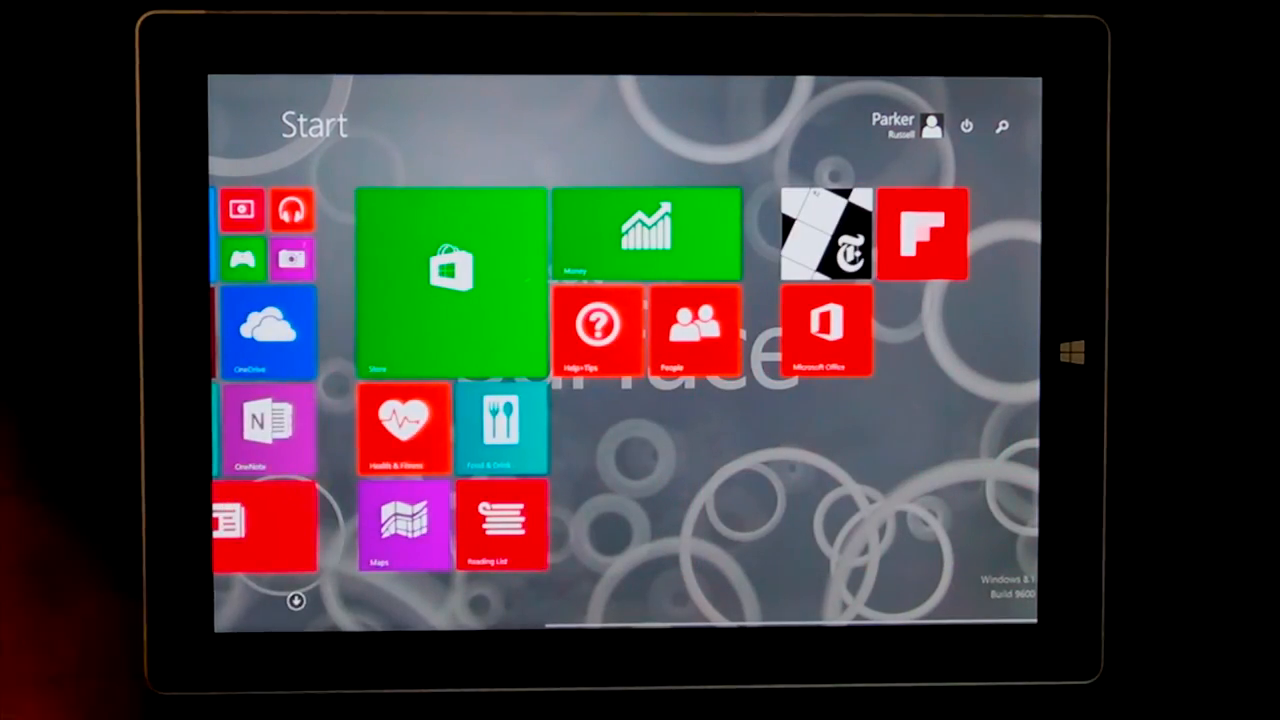
{"action": "scroll", "scroll_direction": "left", "scroll_amount": 3}
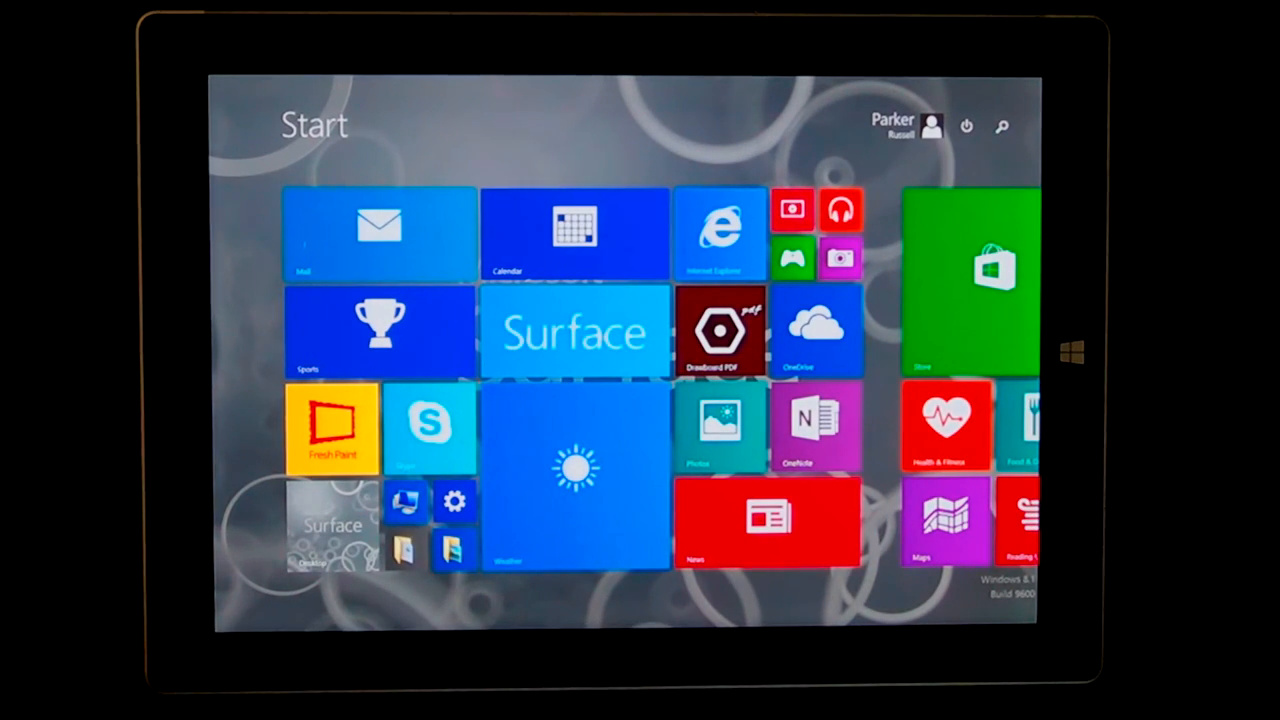